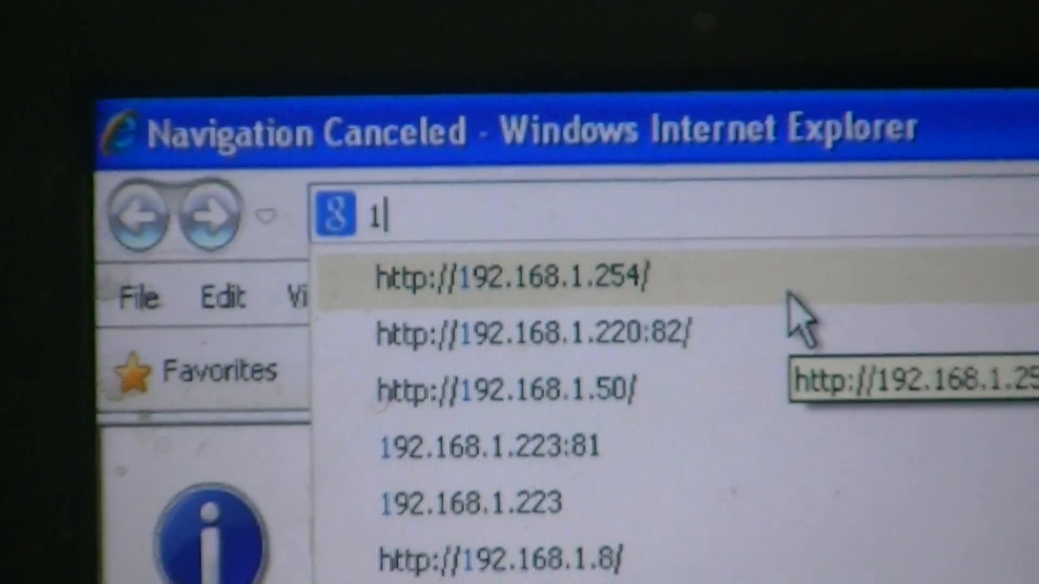
left_click(507, 277)
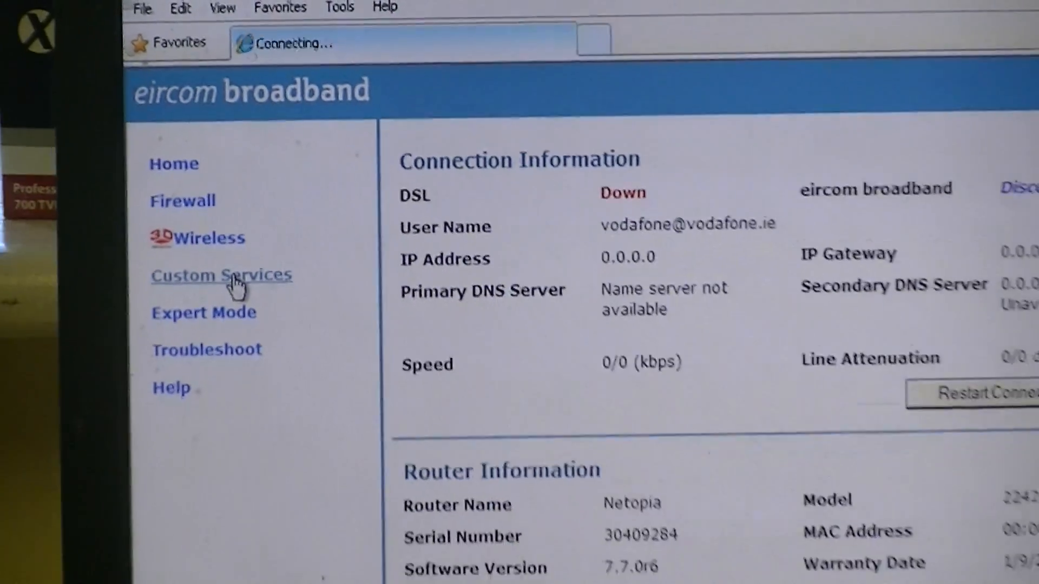
Go to Custom Services and browse the predefined Service Name list without choosing one.
left_click(221, 275)
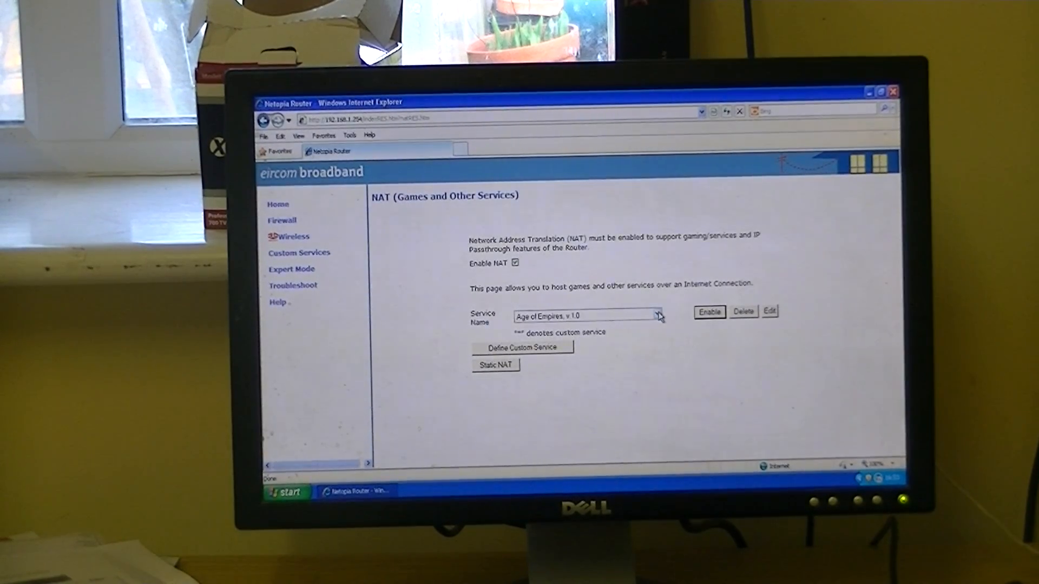
left_click(658, 315)
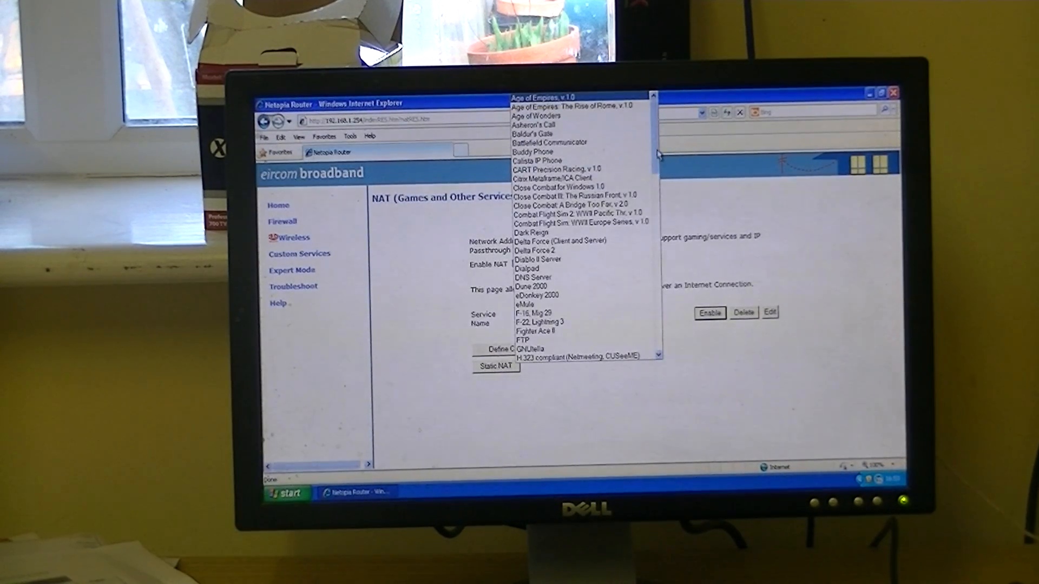
scroll("down", 3)
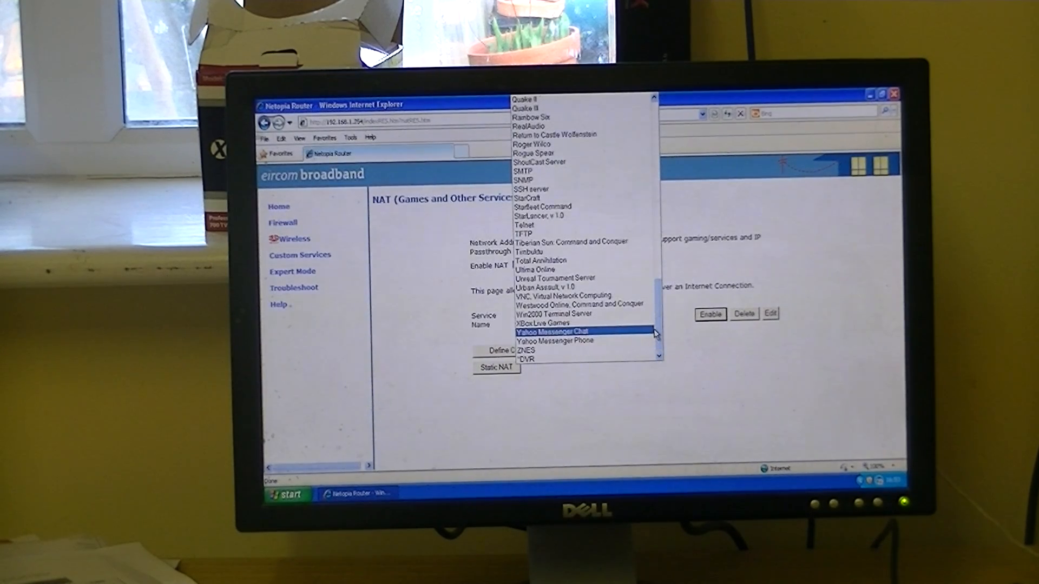
left_click(587, 318)
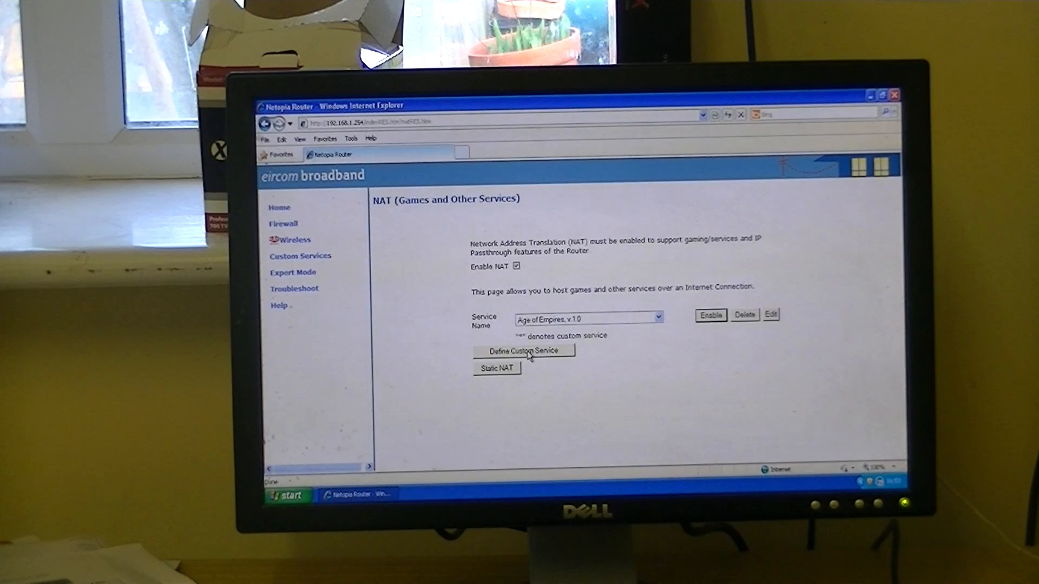
Define a custom service of type Port Forwarding: Range of Ports and continue to its form.
left_click(524, 351)
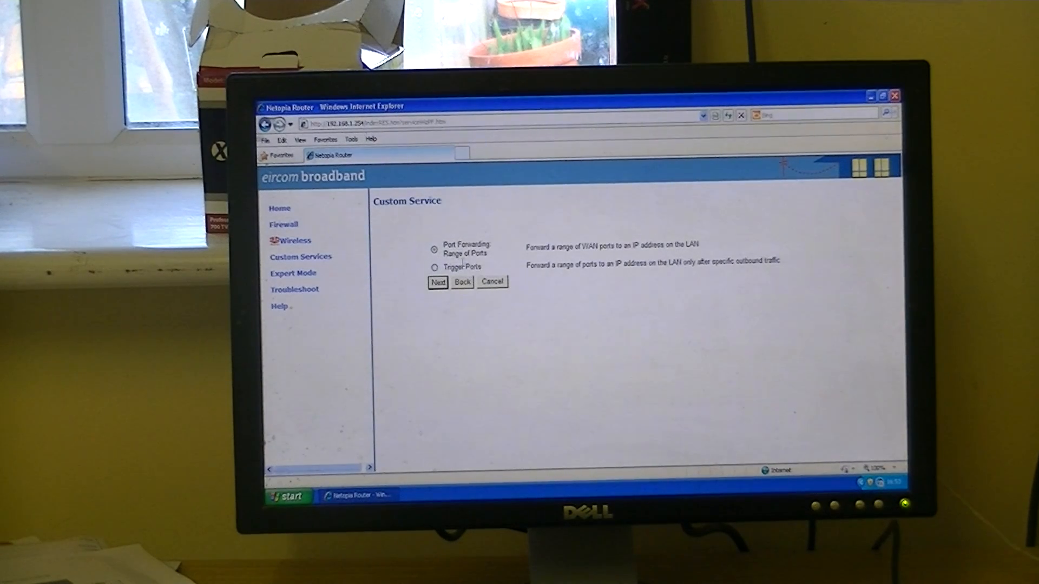
left_click(436, 283)
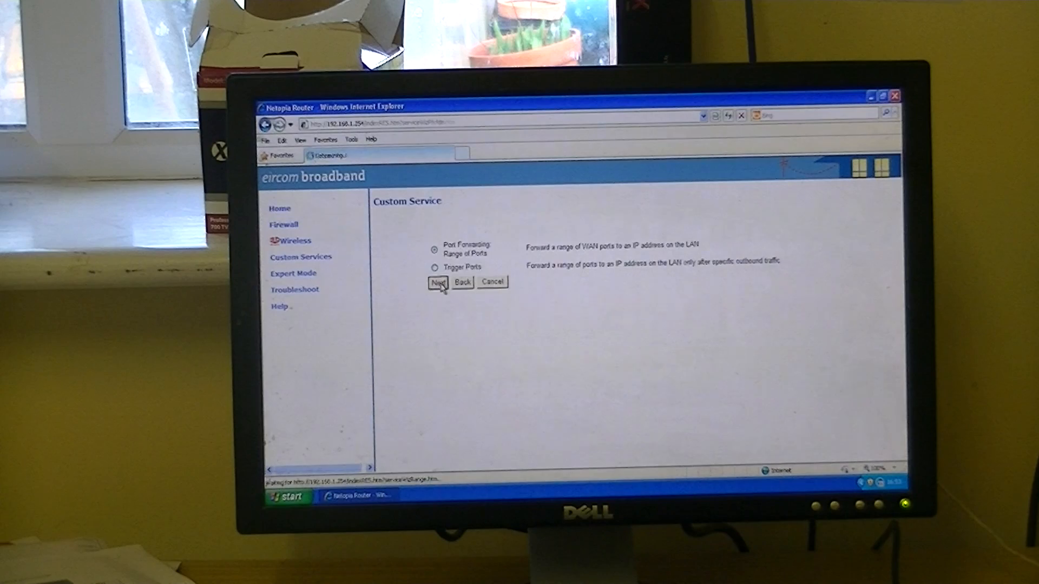
left_click(437, 282)
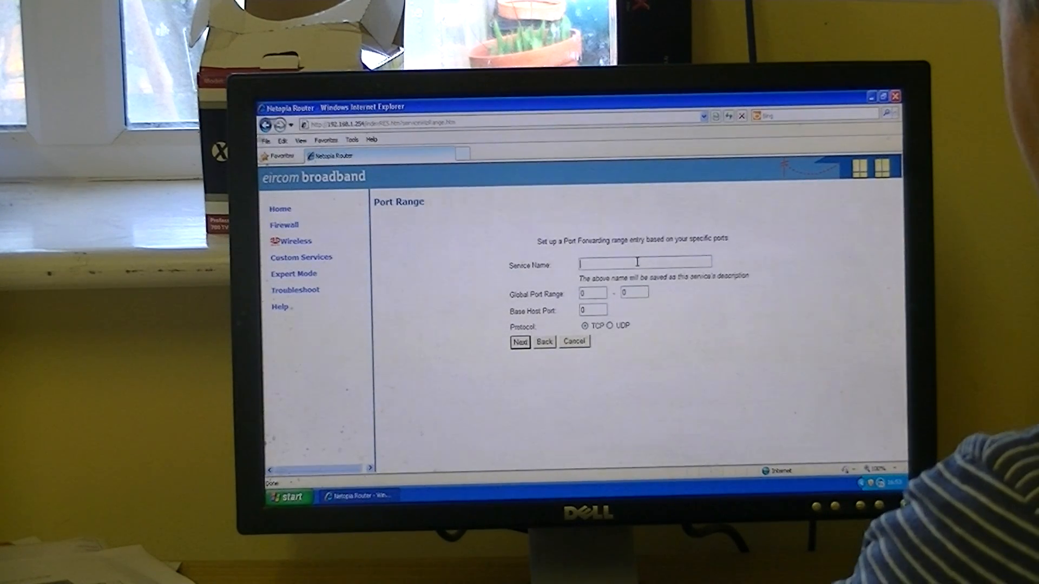
Name the service DVR16, forward global ports 40001–40003 to base host port 82, and save.
type("DVR")
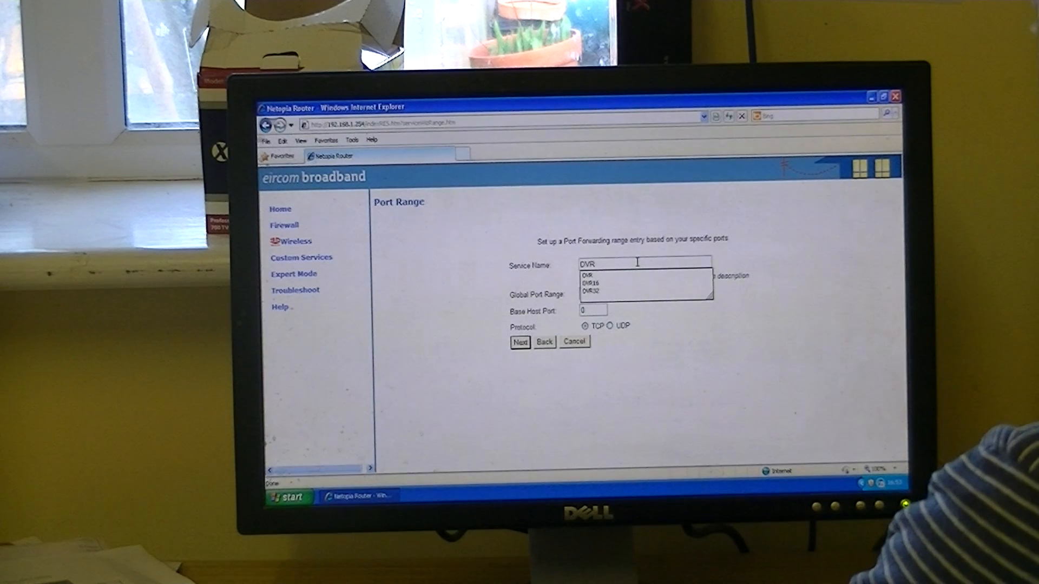
left_click(586, 283)
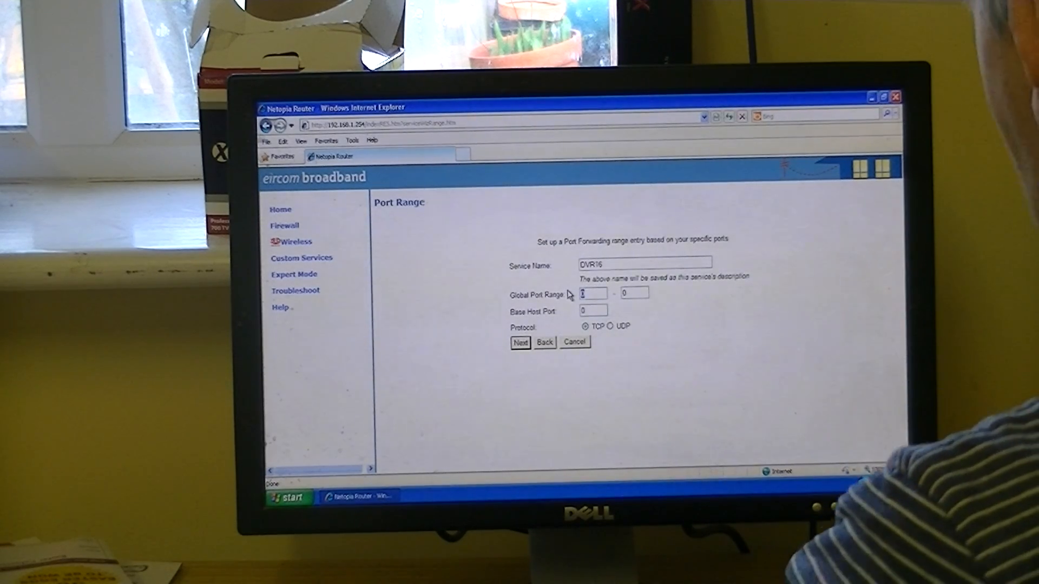
type("40001")
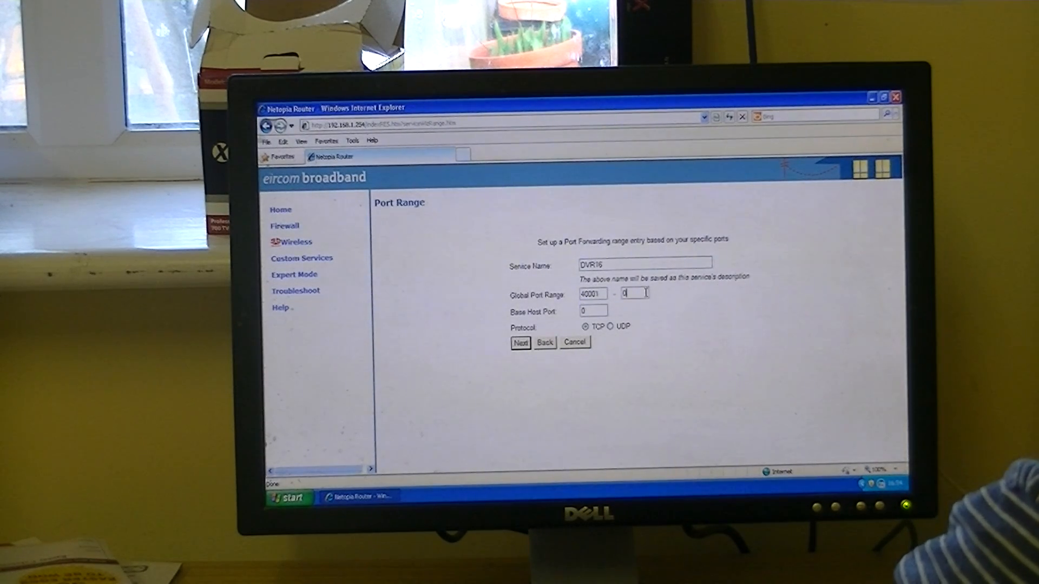
type("40003")
left_click(594, 310)
type("8")
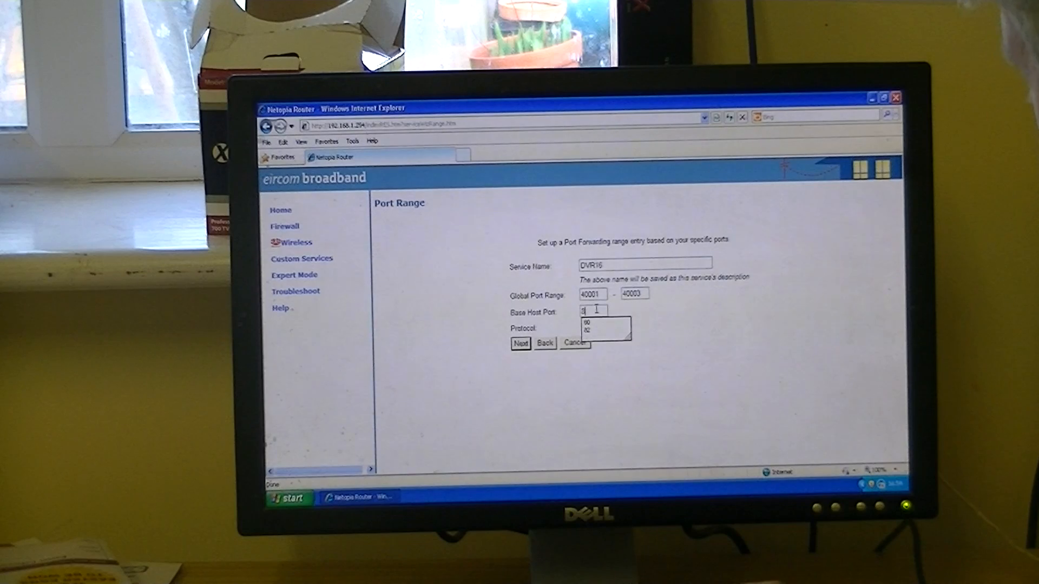
left_click(585, 328)
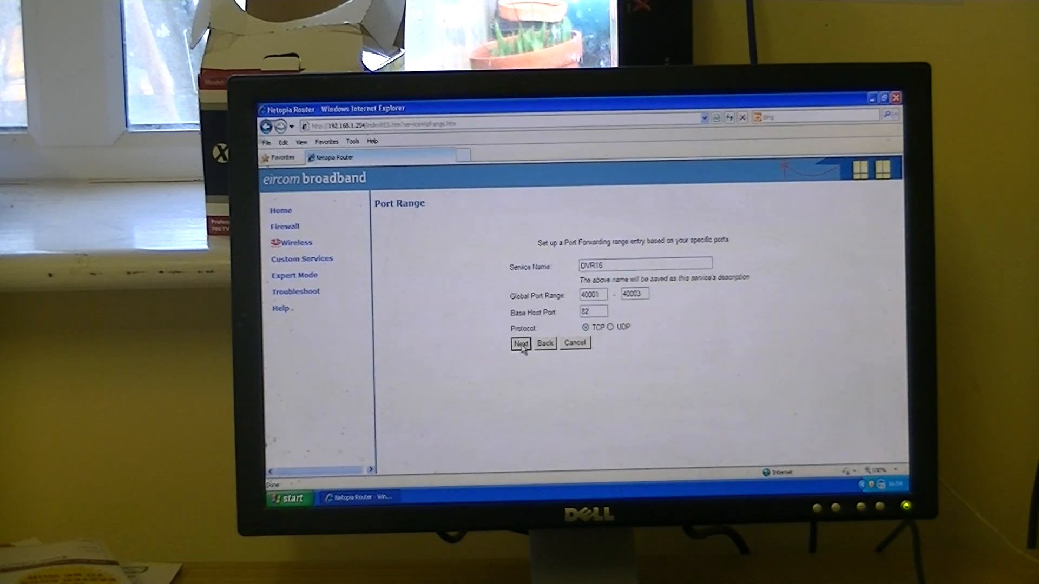
left_click(521, 343)
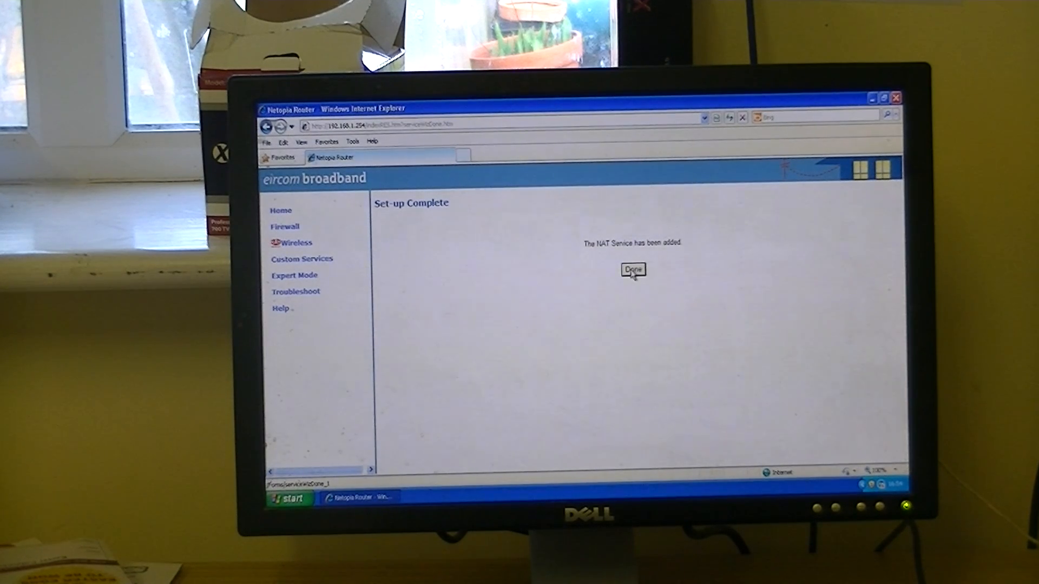
Finish setup, select *DVR16 in the Service Name list, and start enabling it.
left_click(631, 270)
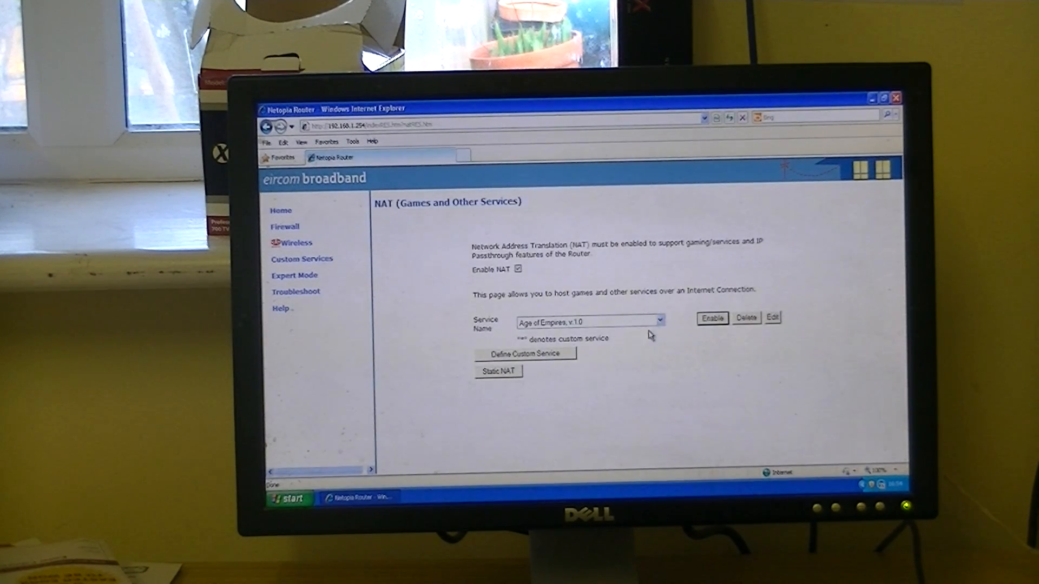
left_click(656, 321)
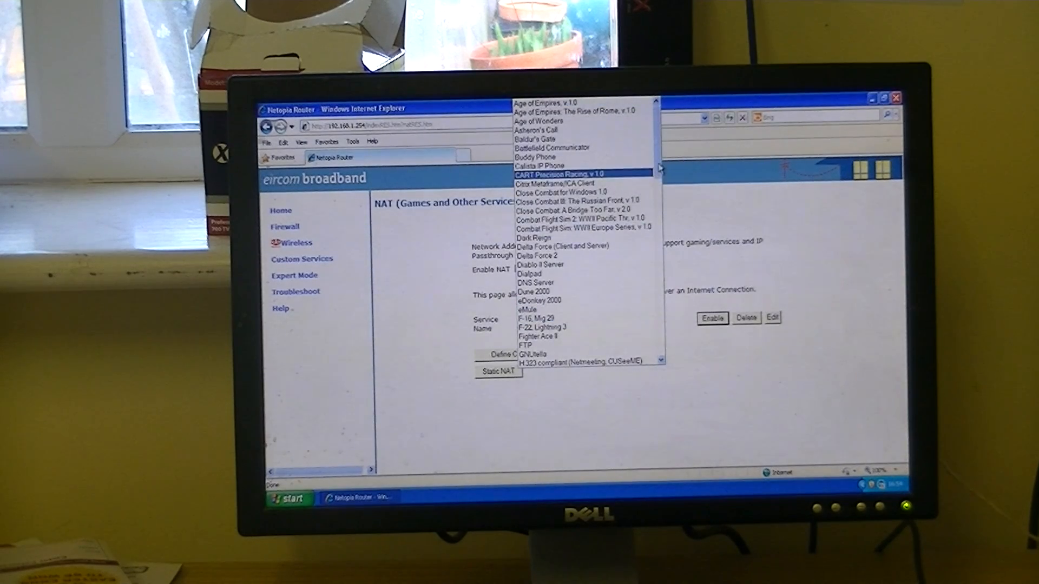
scroll("down", 3)
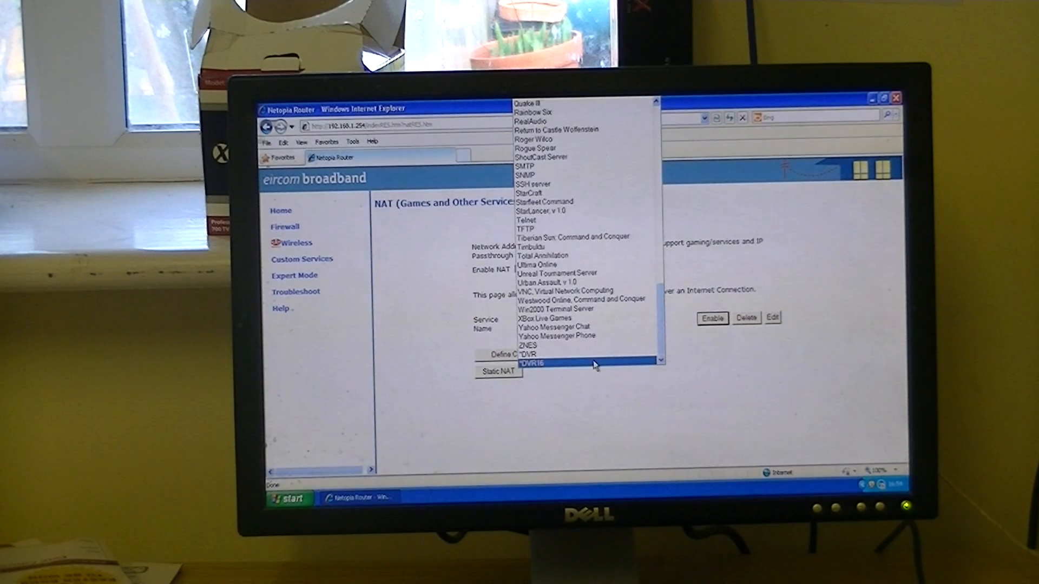
left_click(535, 363)
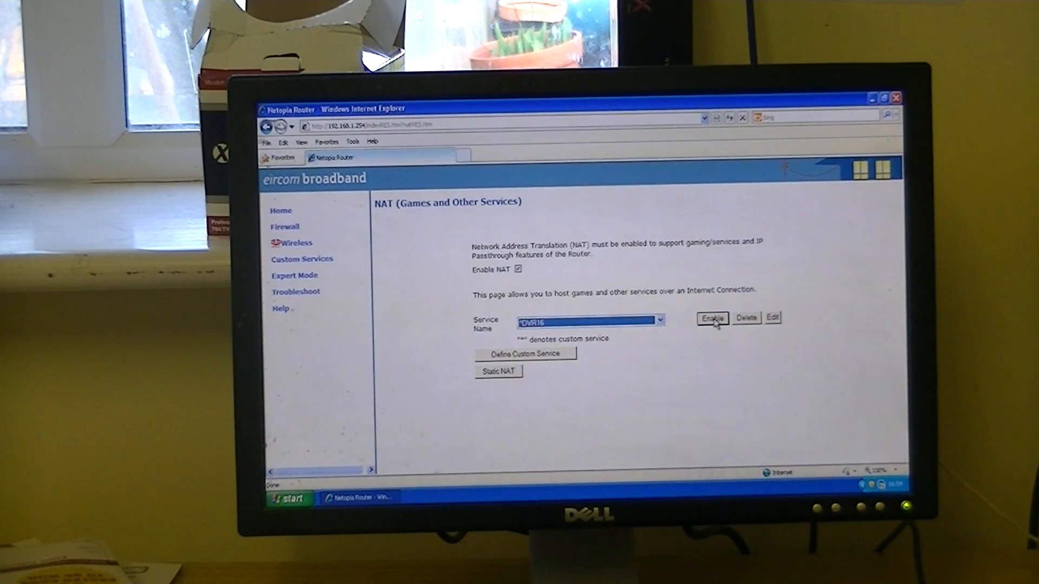
left_click(711, 318)
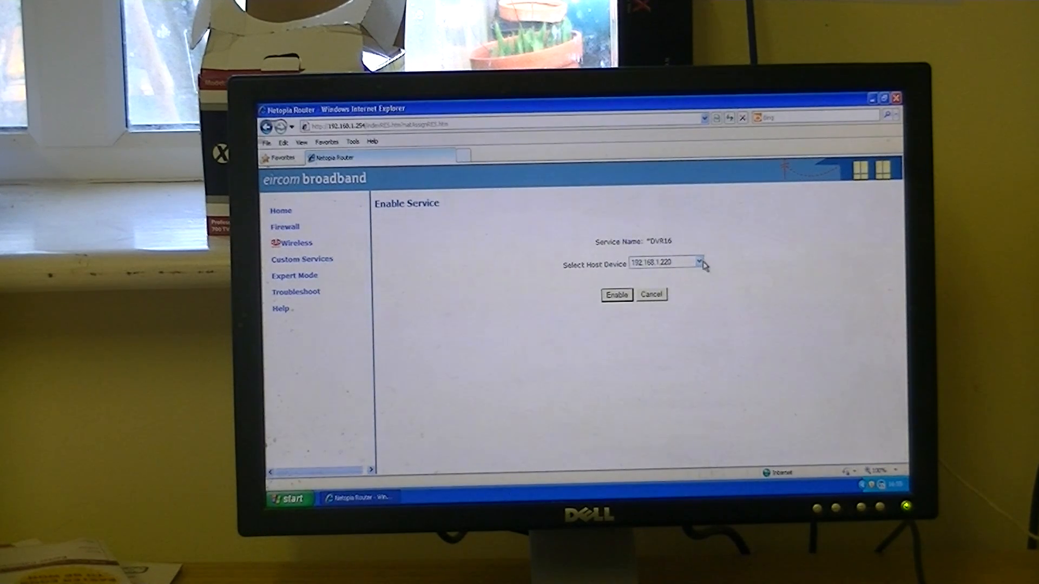
Enable DVR16 with 192.168.1.220 as the host device.
left_click(699, 262)
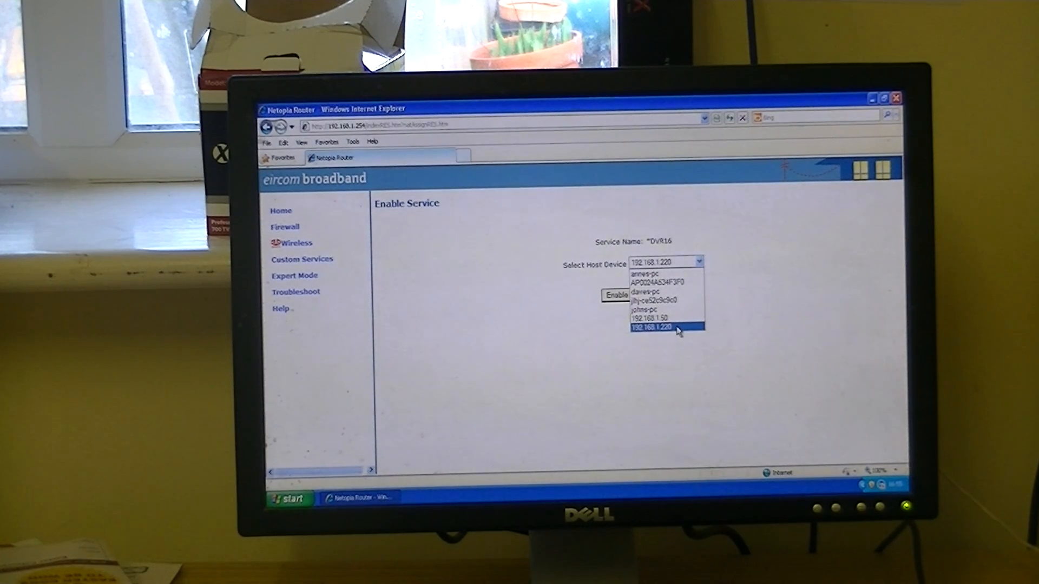
left_click(664, 331)
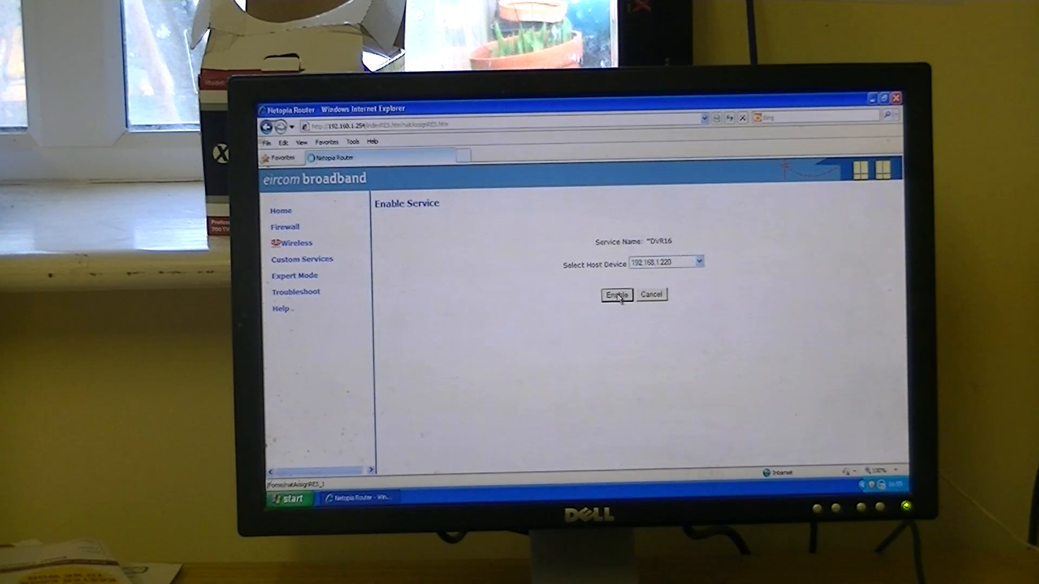
left_click(615, 295)
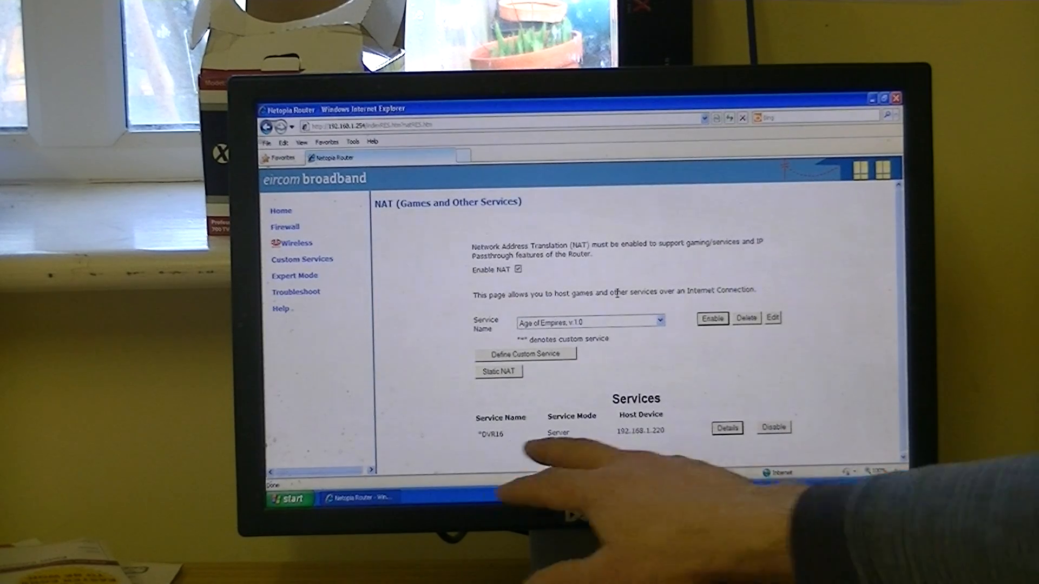